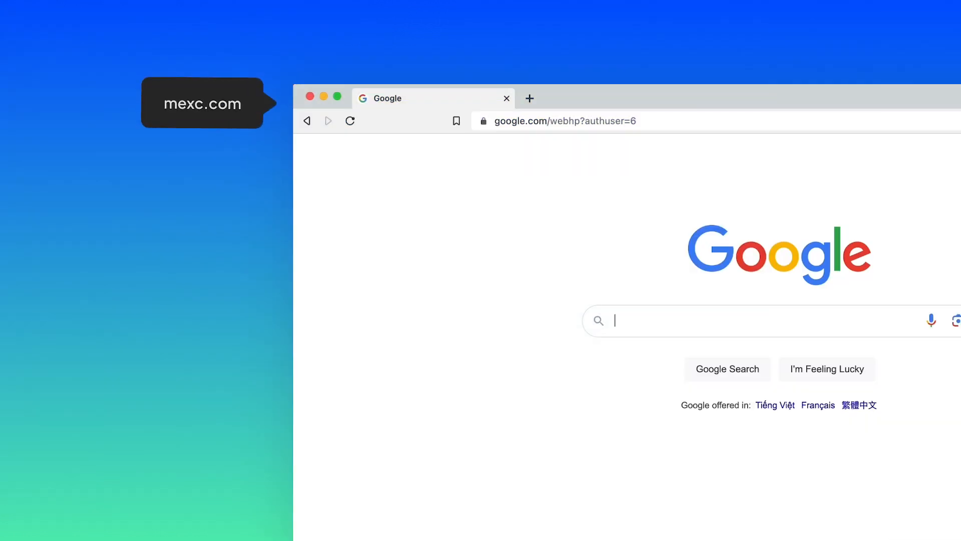
Go to mexc.com in Chrome via the address-bar suggestion.
text(mexc.com)
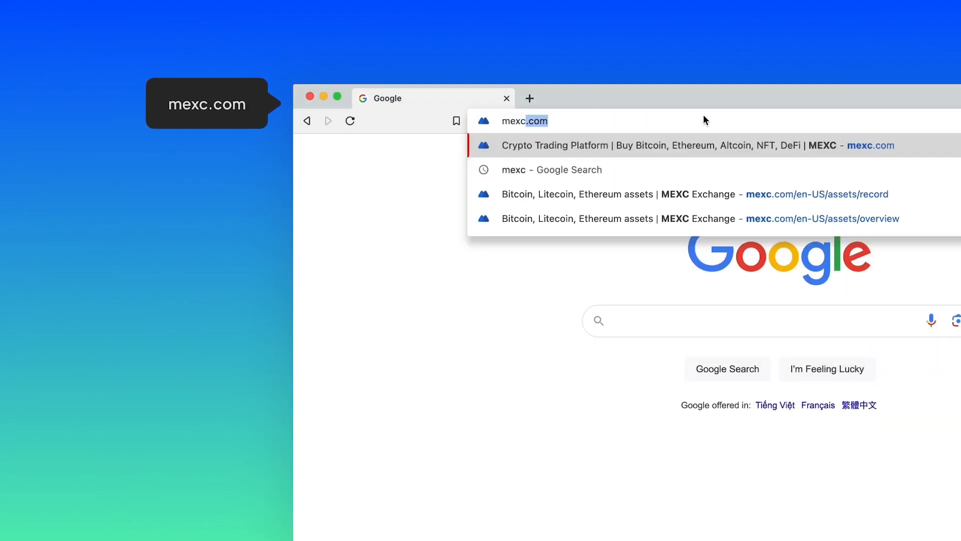
click(685, 145)
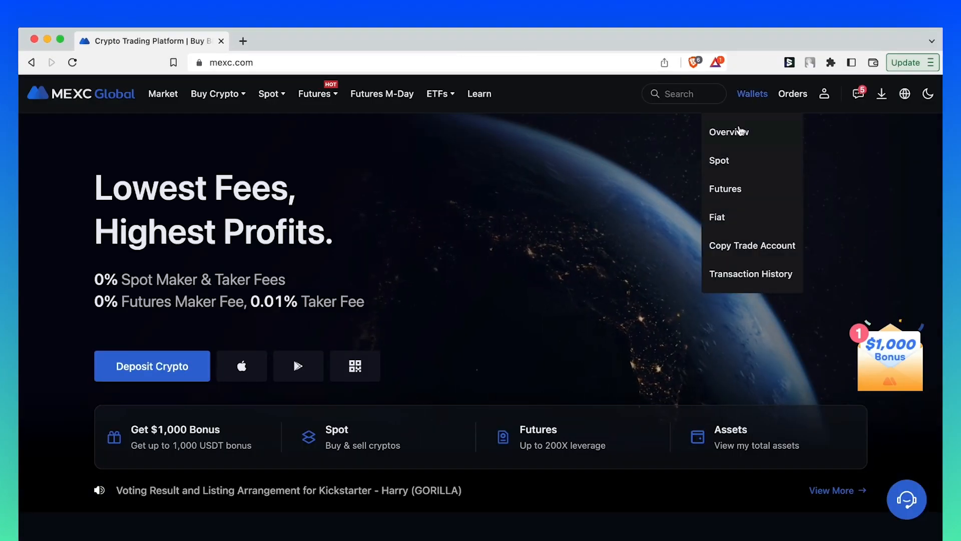
From Wallets Overview, start a deposit and select KMA (Calamari Network) as the crypto.
click(729, 132)
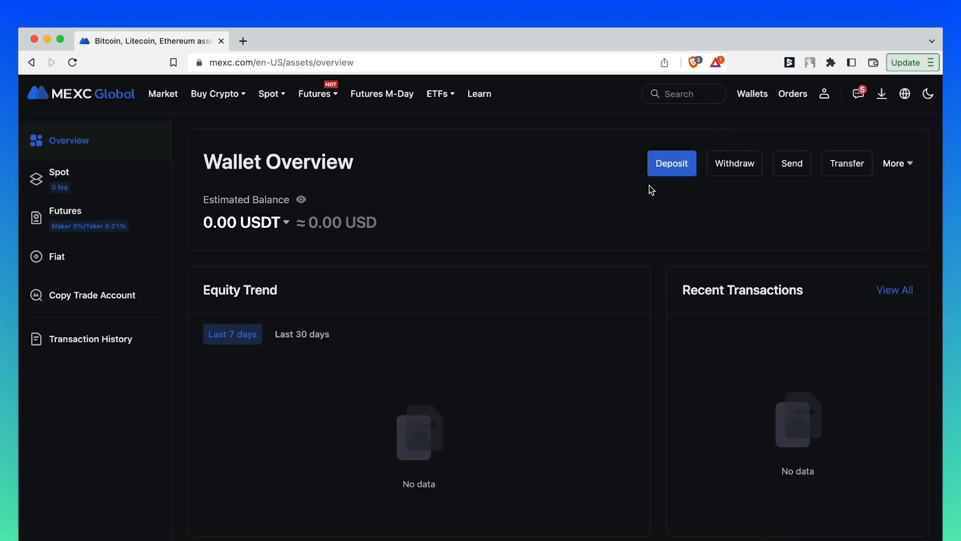
click(671, 163)
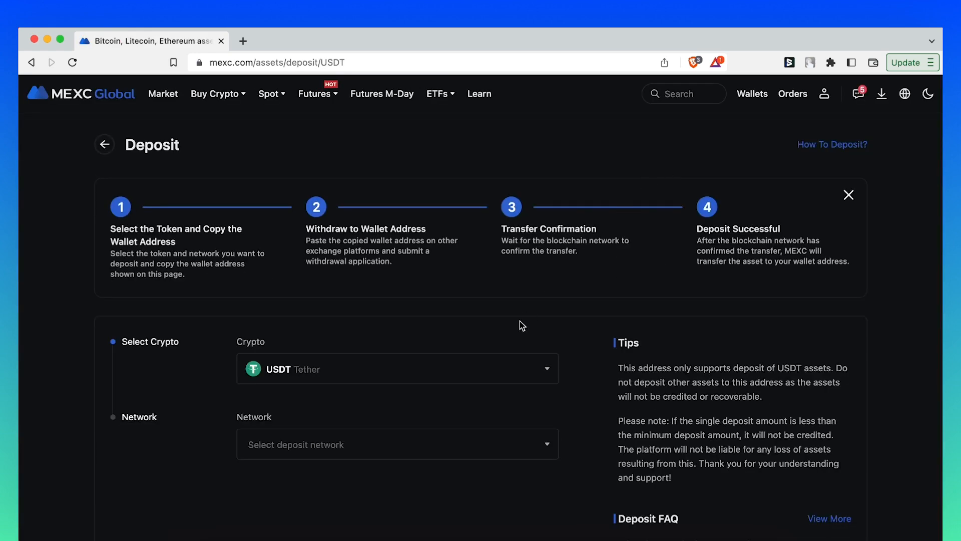
click(397, 368)
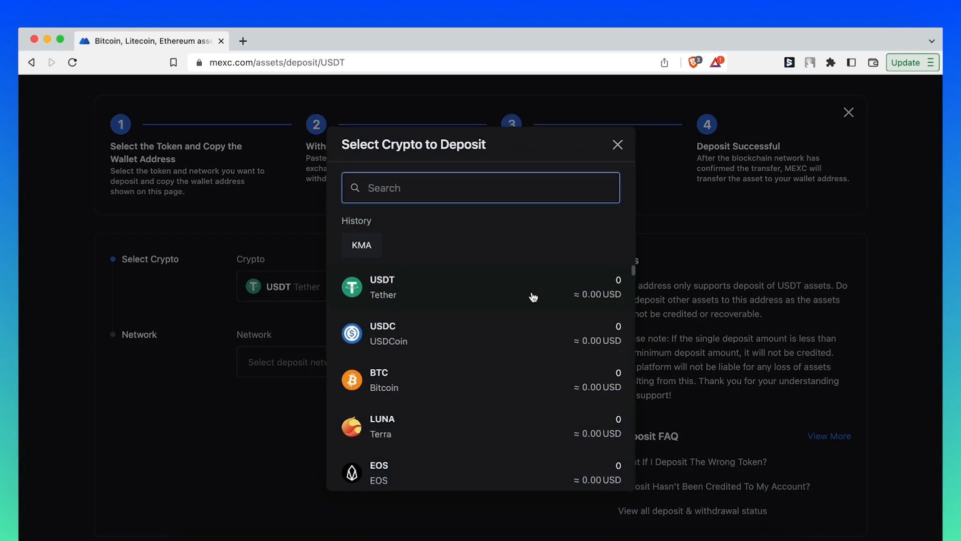
text(kma)
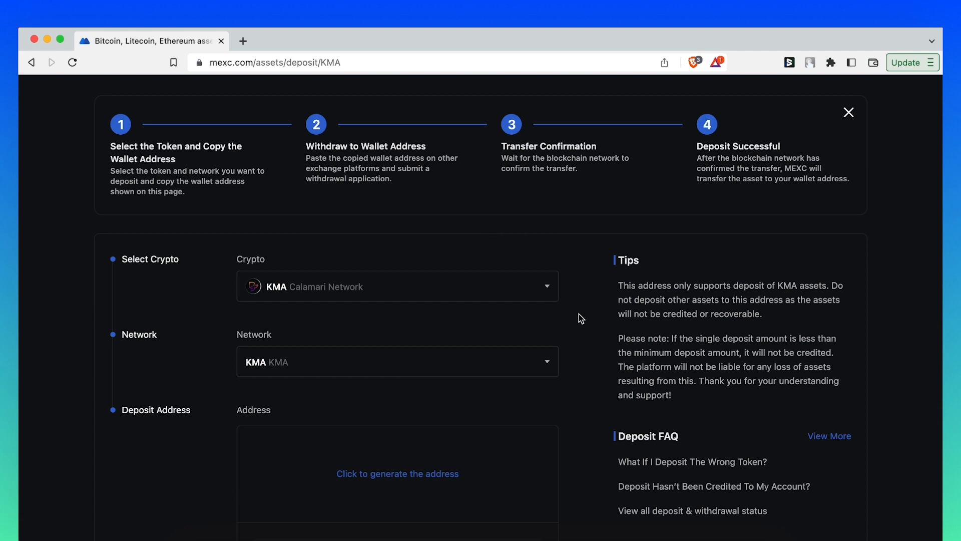
scroll(down, 3)
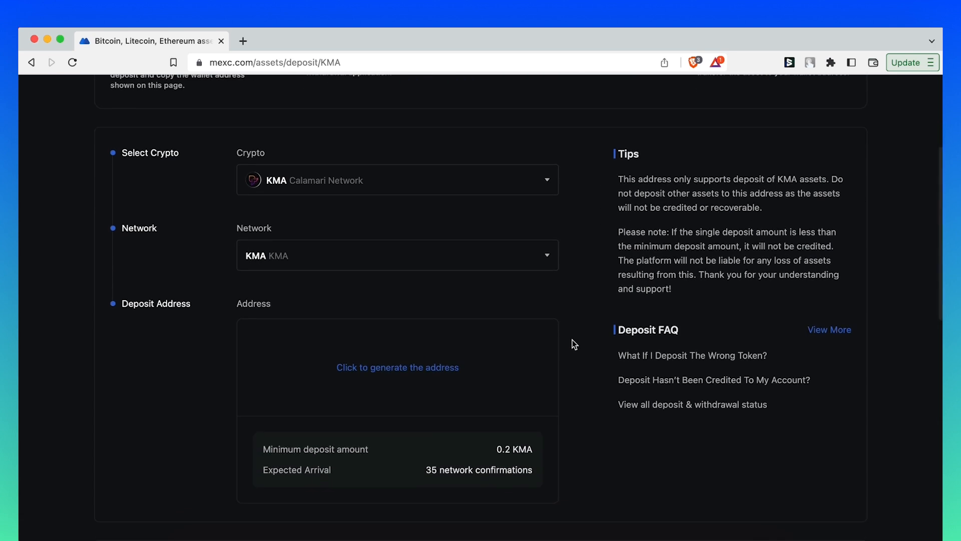
mouse_move(400, 388)
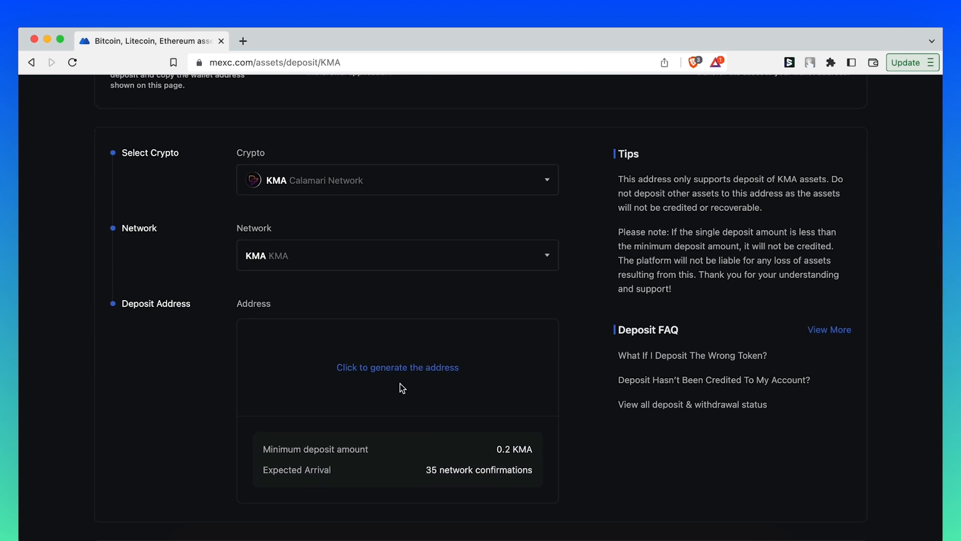
Generate the KMA deposit address, confirm the notice, and copy the address.
click(397, 367)
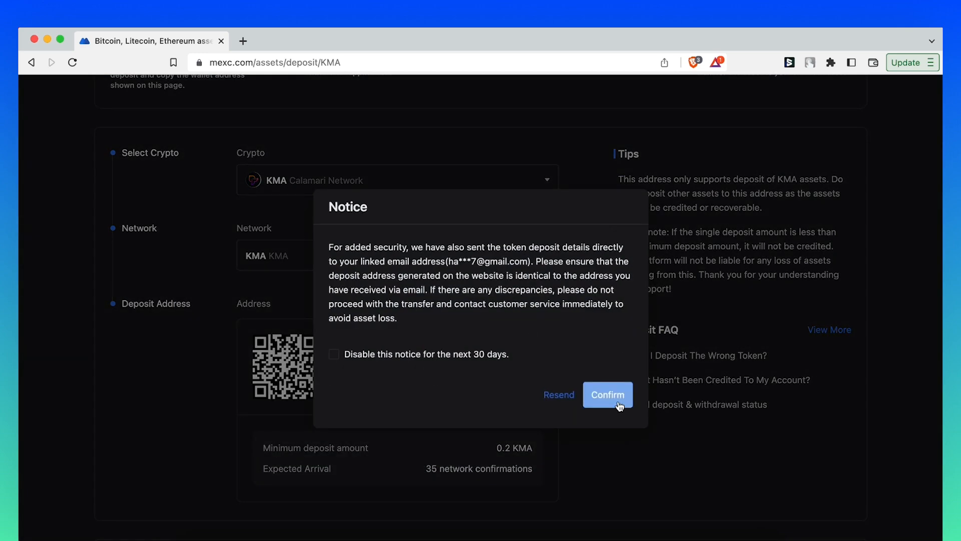
click(606, 394)
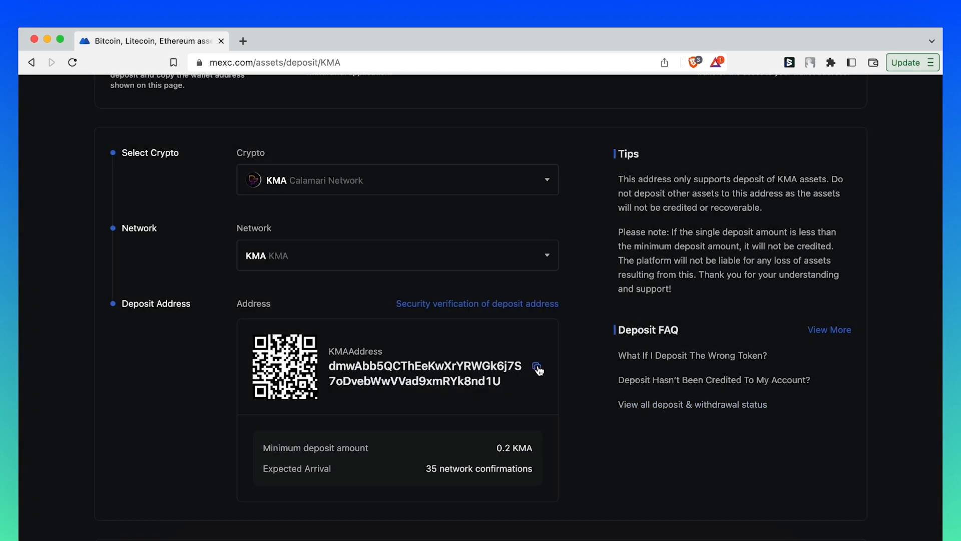
click(539, 368)
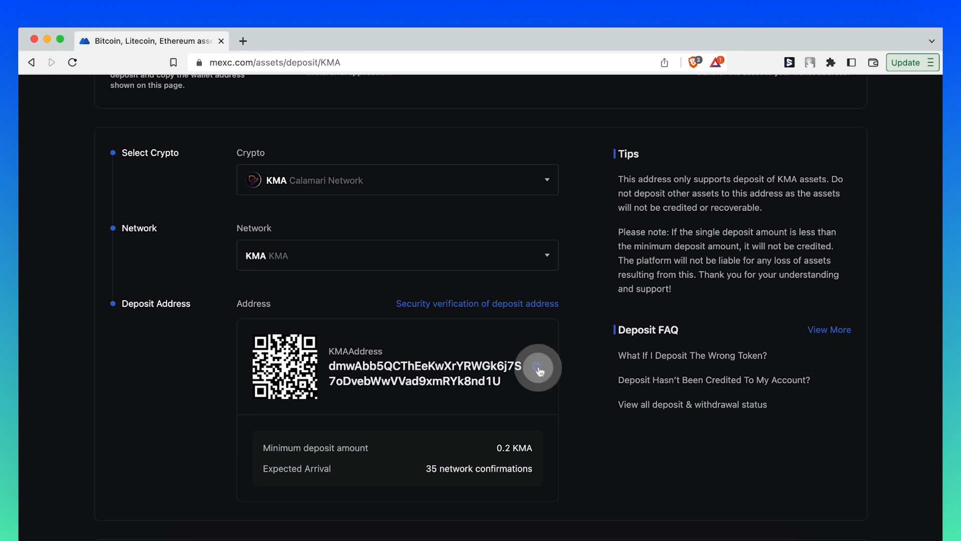
click(537, 368)
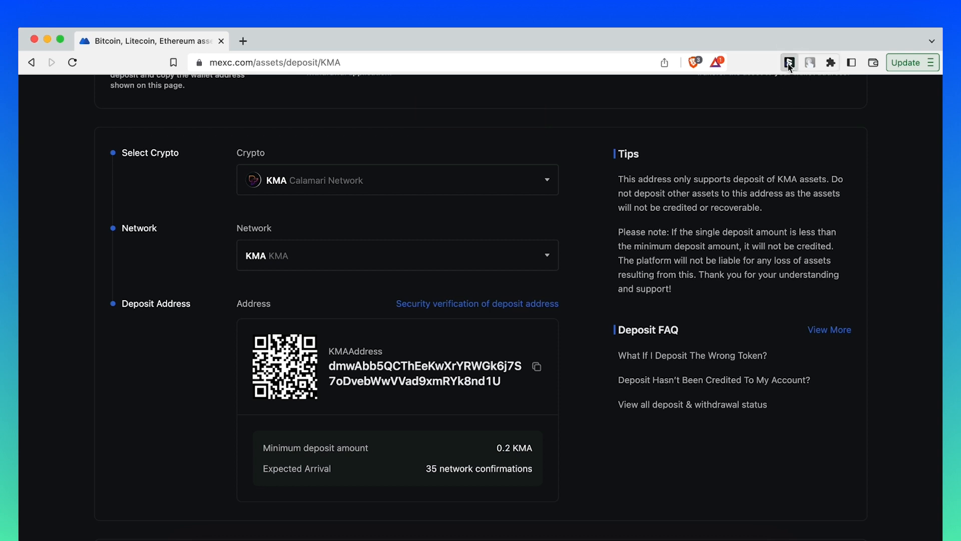
In SubWallet, send KMA on Calamari Parachain to the pasted MEXC address, amount 10.
click(790, 62)
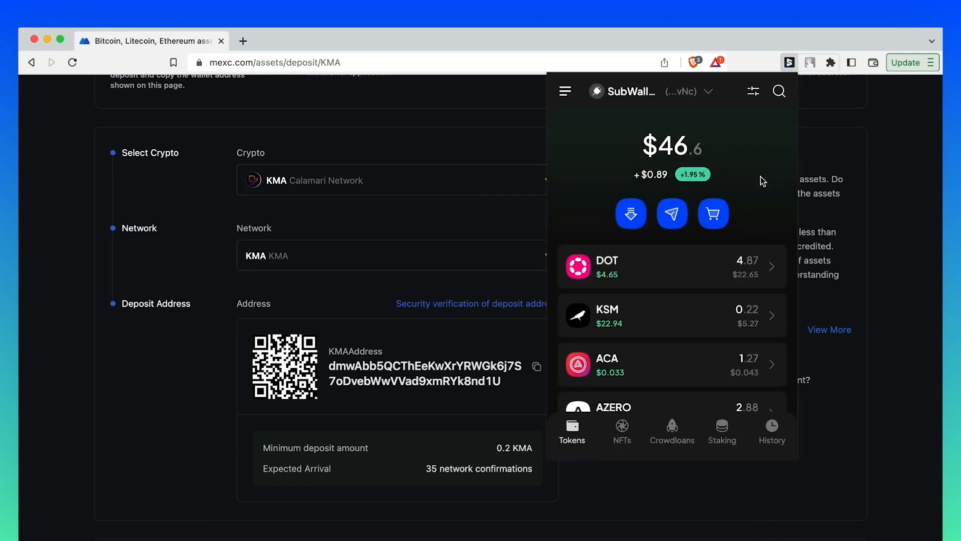
click(672, 213)
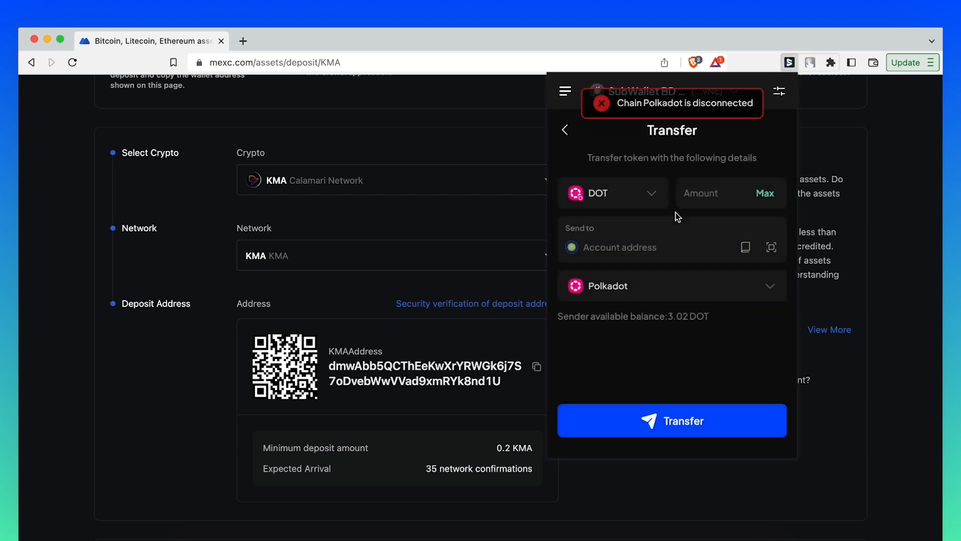
click(611, 193)
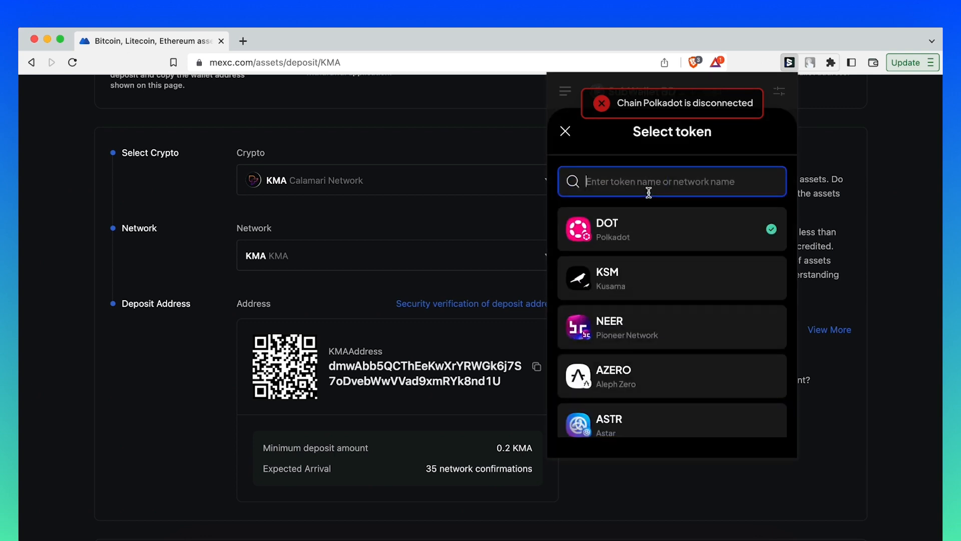
text(kma)
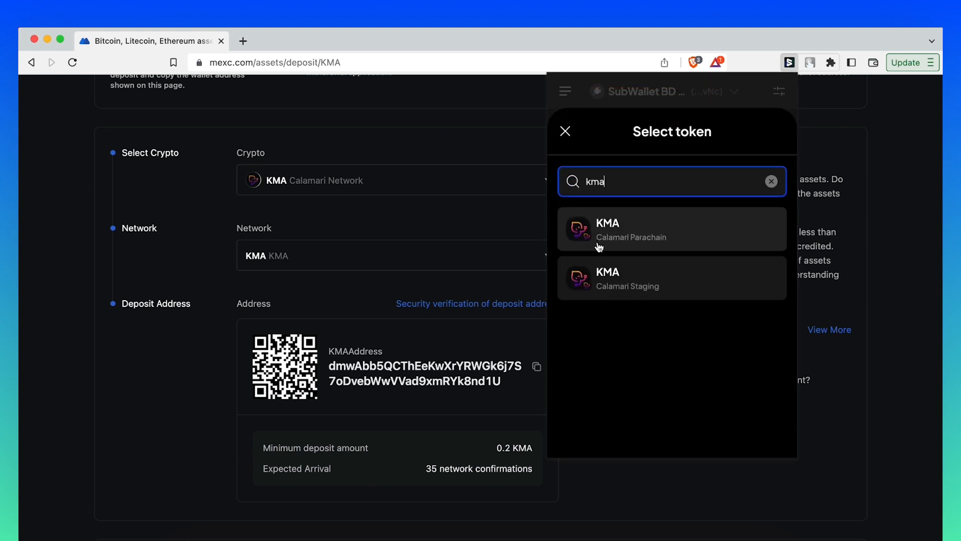
click(672, 230)
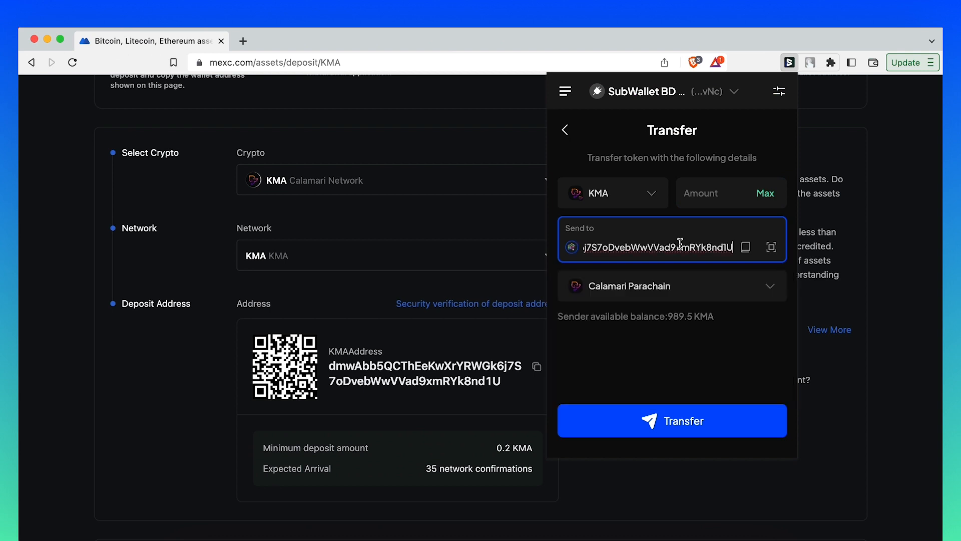
click(701, 193)
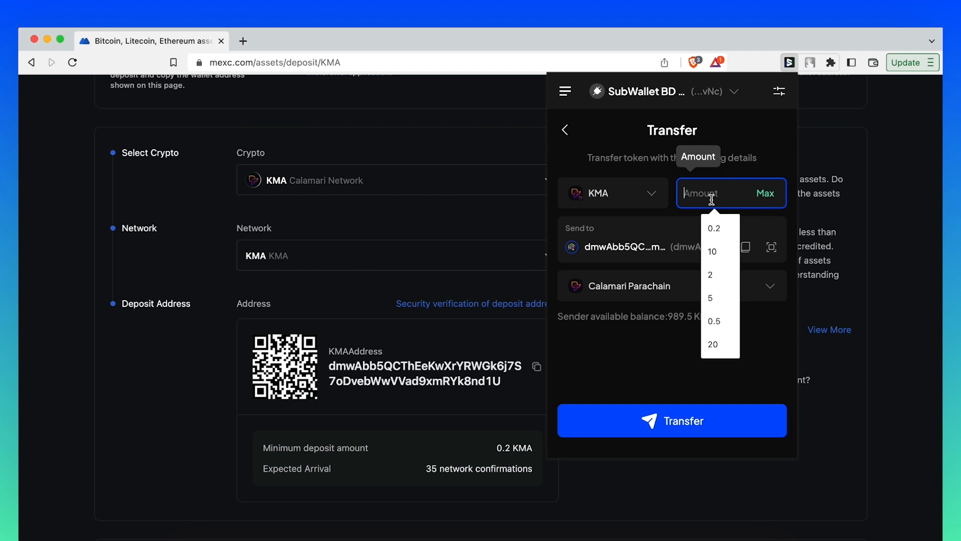
click(712, 251)
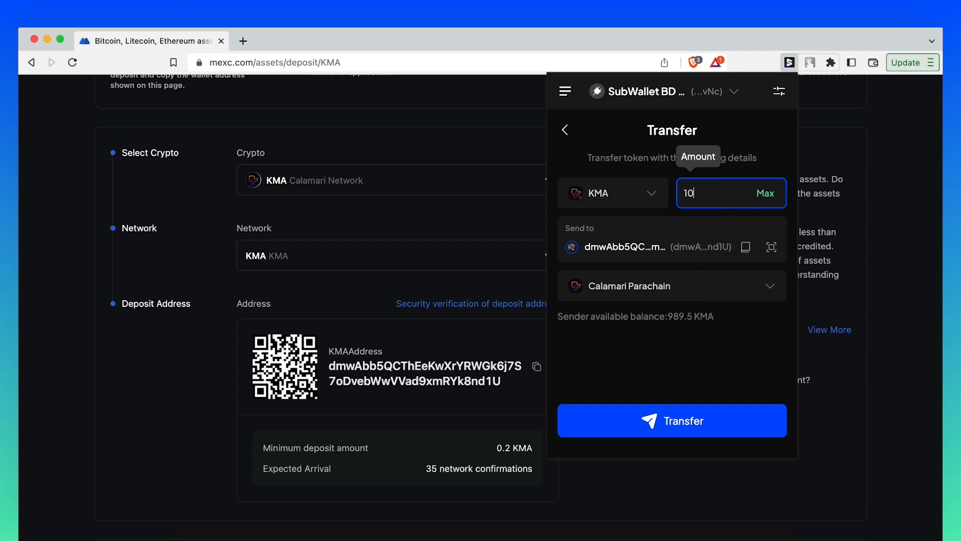
mouse_move(725, 364)
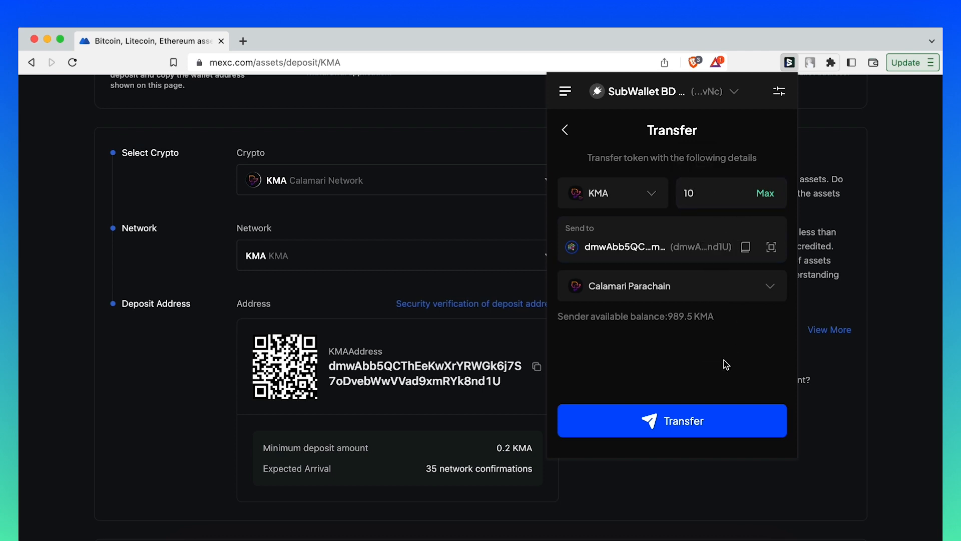
Submit and approve the 10 KMA transfer, then return to the SubWallet home.
click(672, 420)
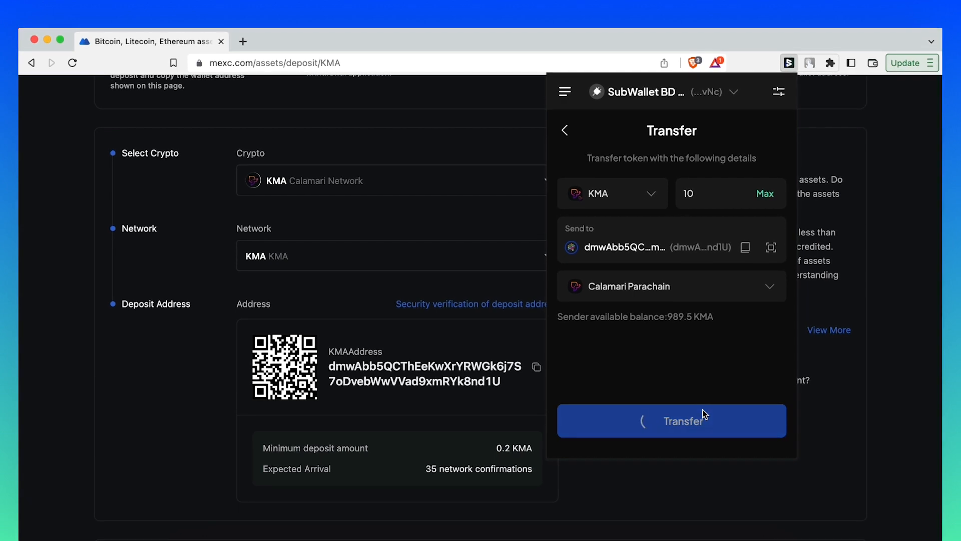
click(671, 421)
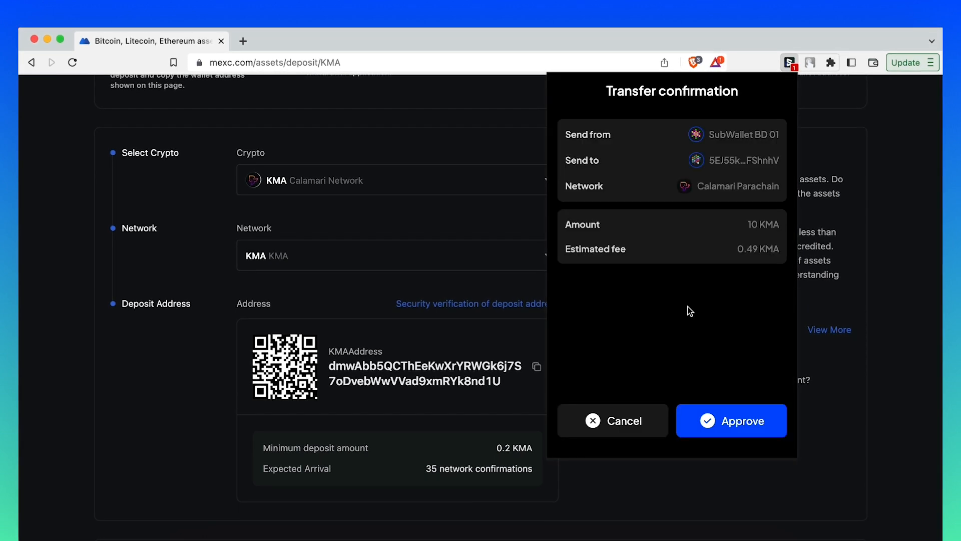
click(731, 421)
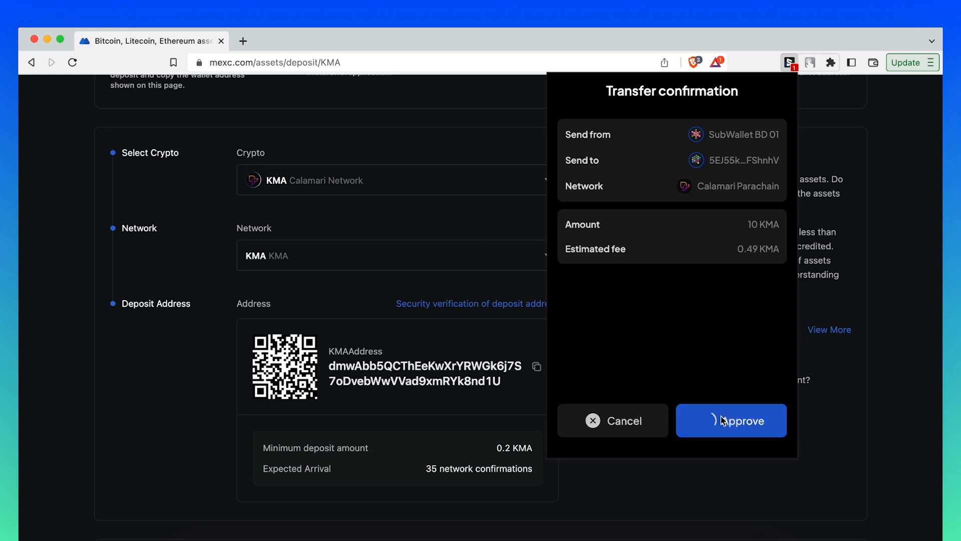
click(731, 420)
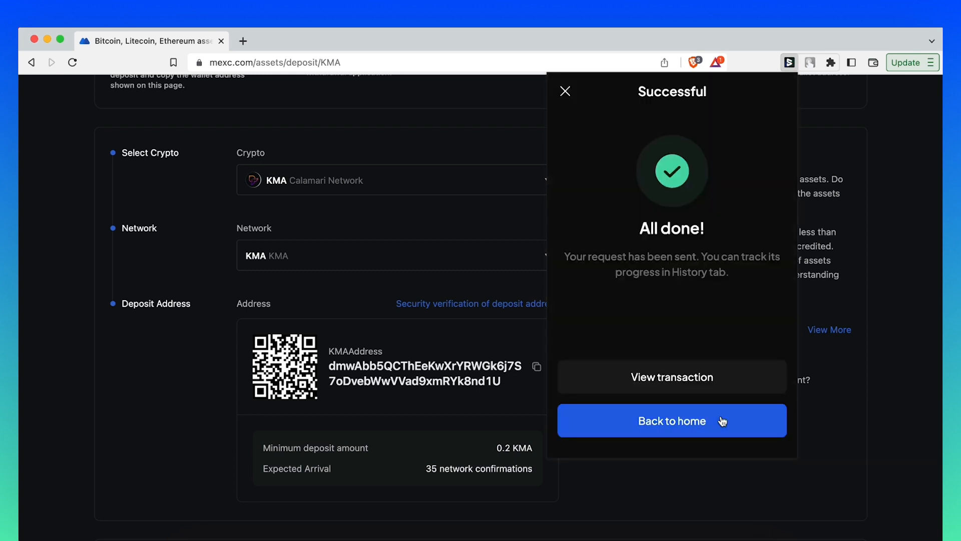
mouse_move(759, 331)
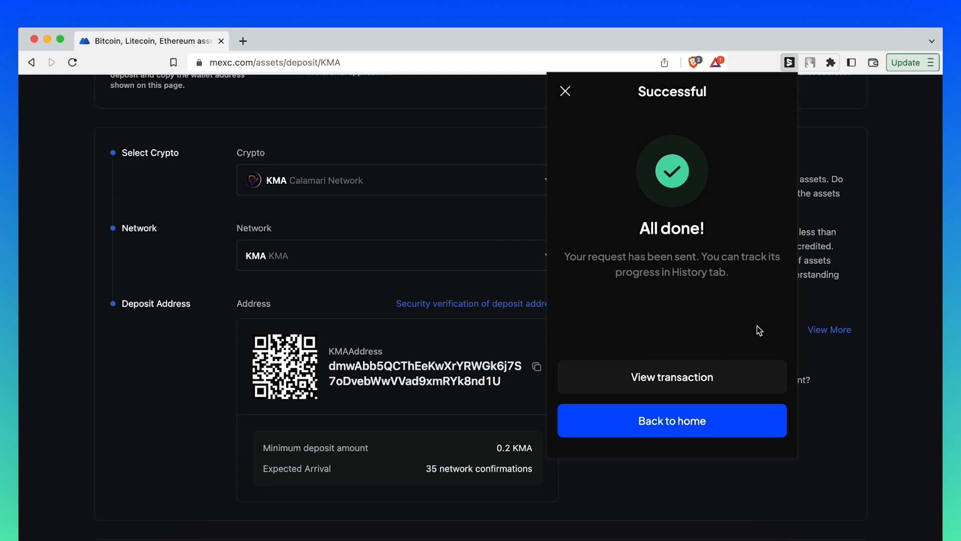
click(672, 377)
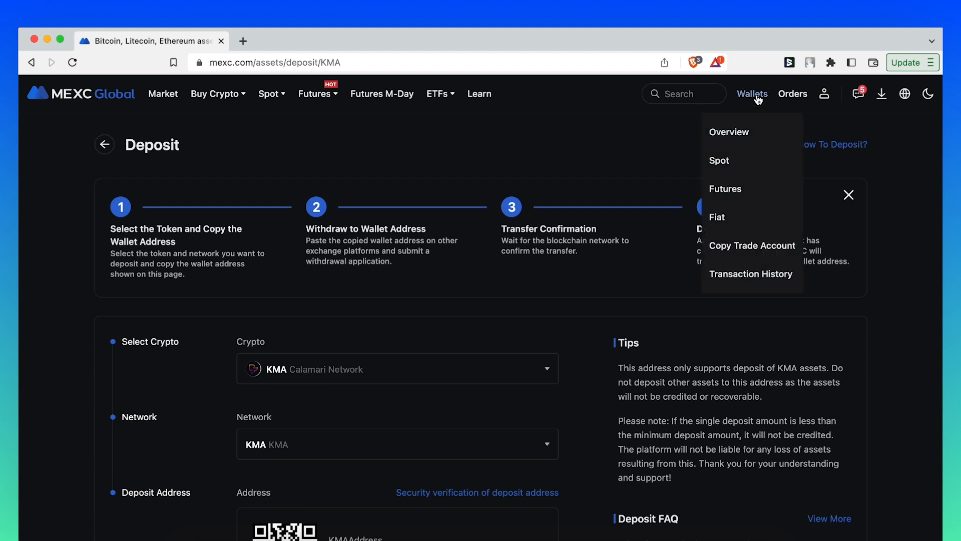
Open Transaction History and refresh until the 10 KMA deposit shows as Depositing.
click(750, 274)
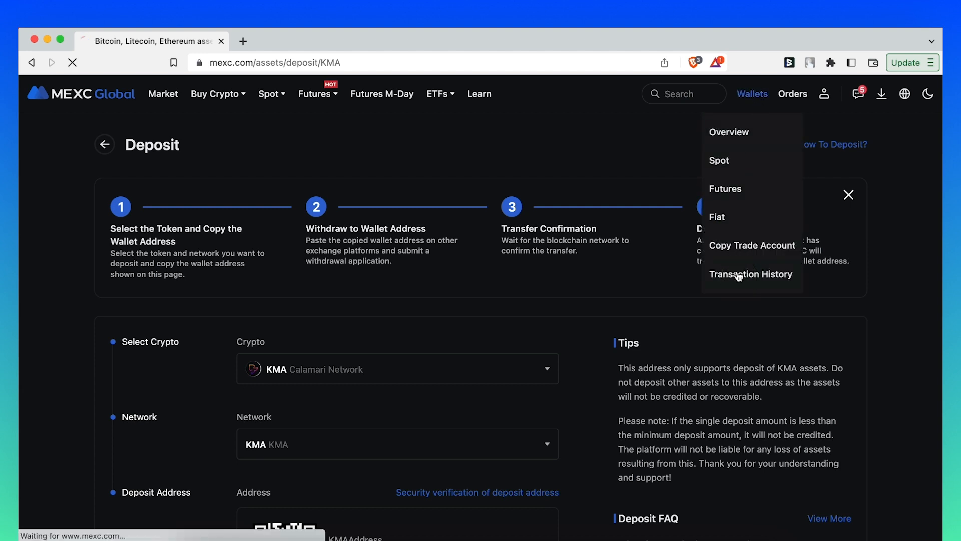
click(751, 273)
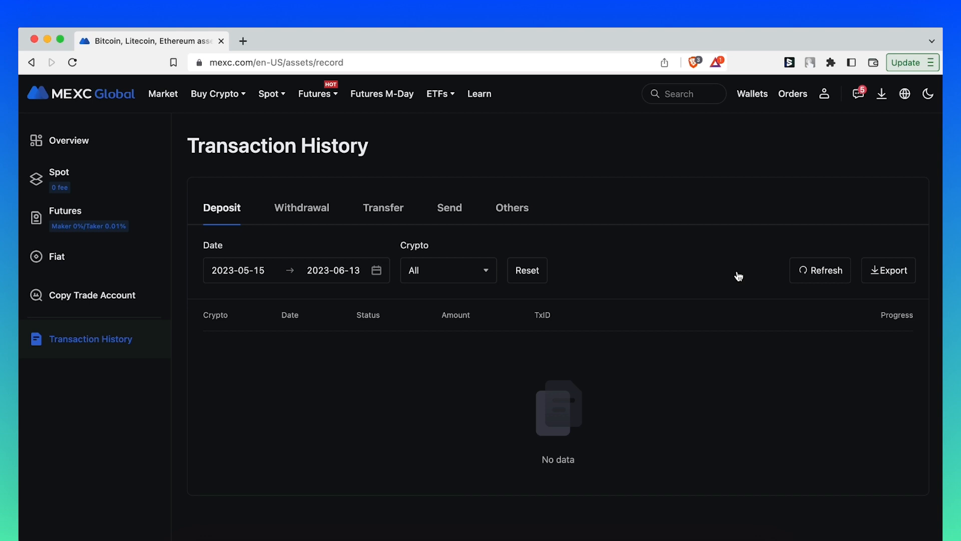
click(72, 62)
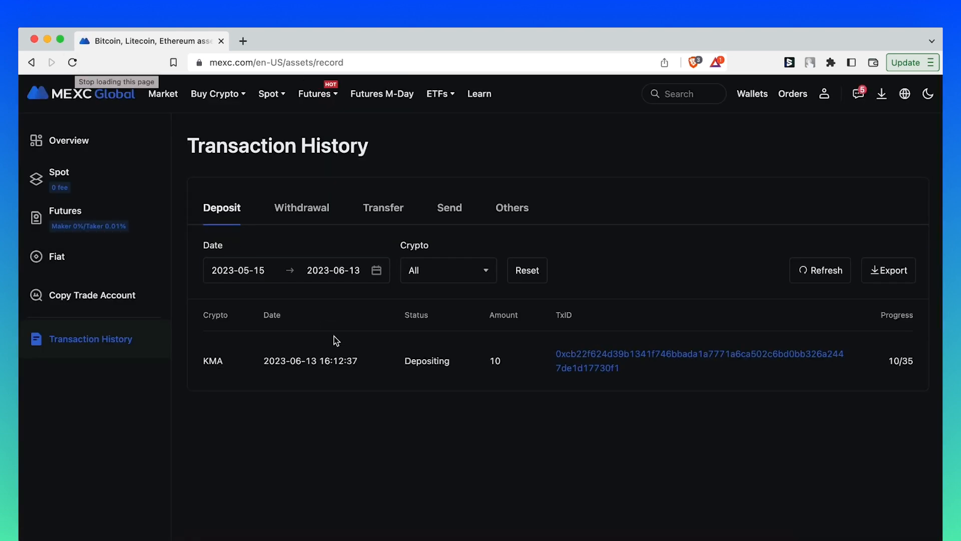
mouse_move(893, 360)
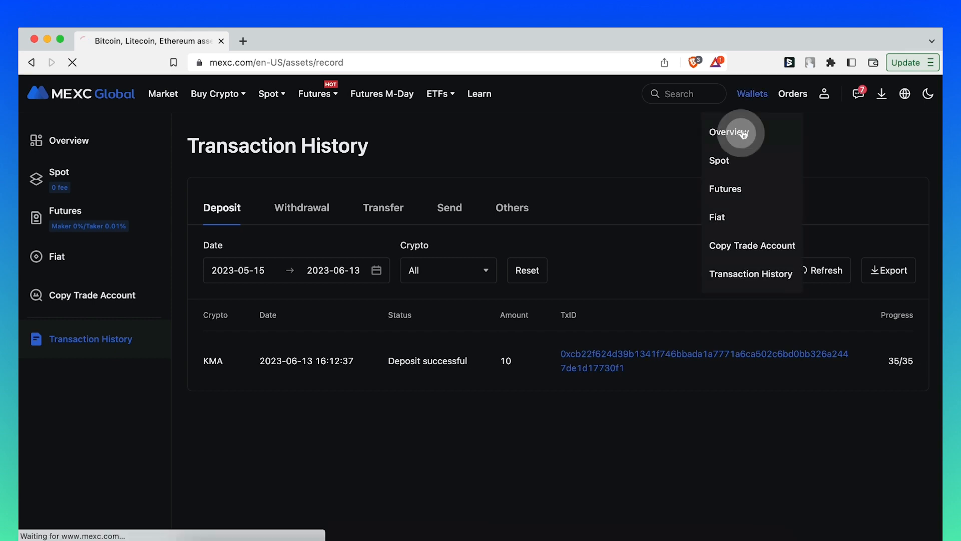
From Wallets Overview, start a withdrawal and select KMA as the crypto.
click(729, 132)
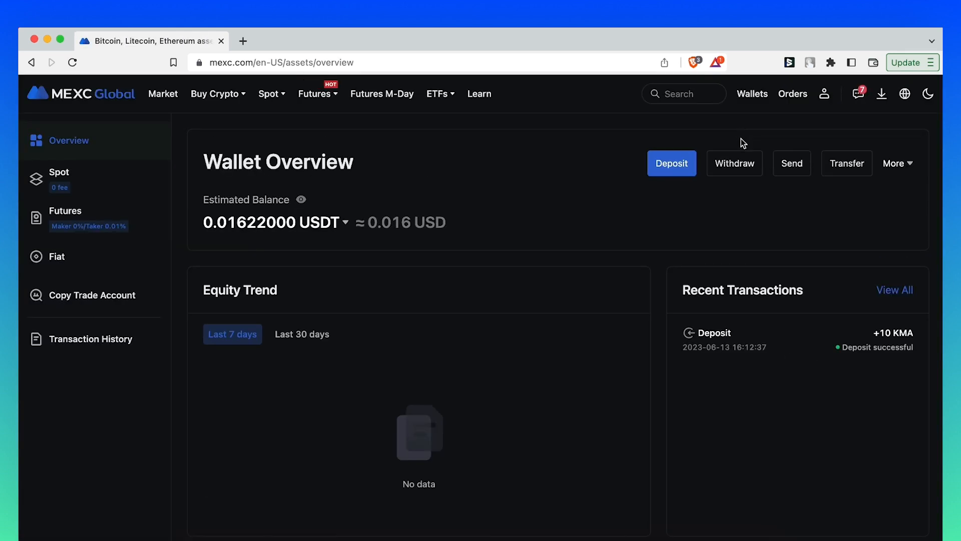
click(734, 164)
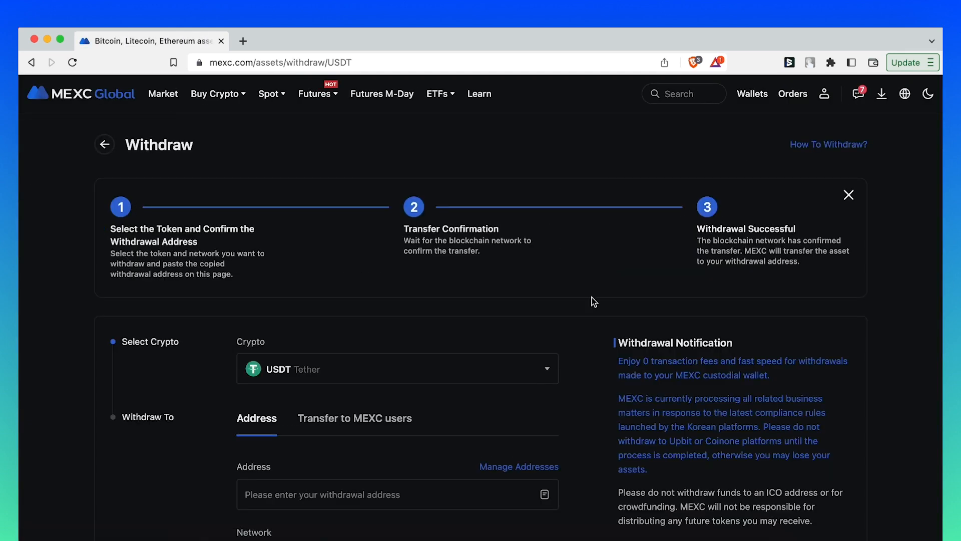
click(396, 369)
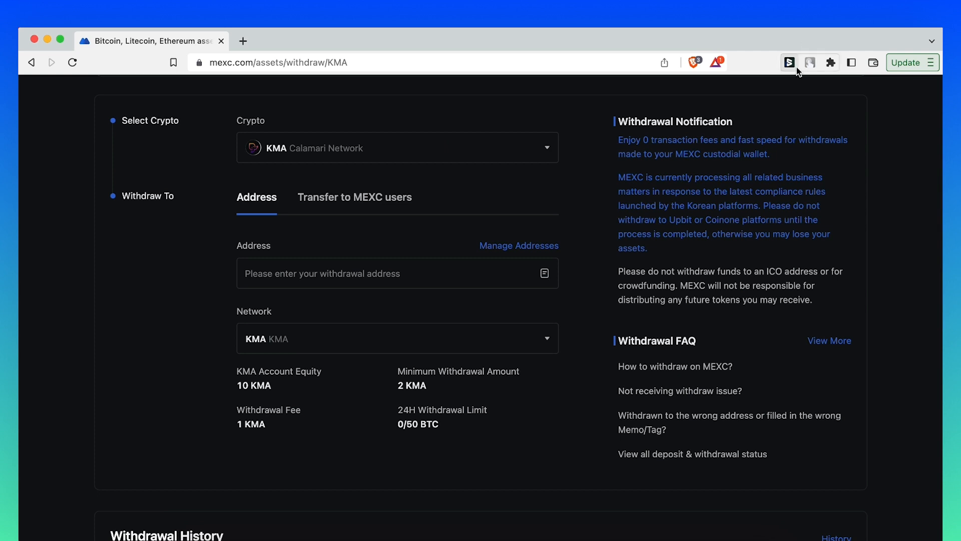
Search 'kma' in SubWallet and copy the KMA Calamari Parachain receiving address.
click(789, 62)
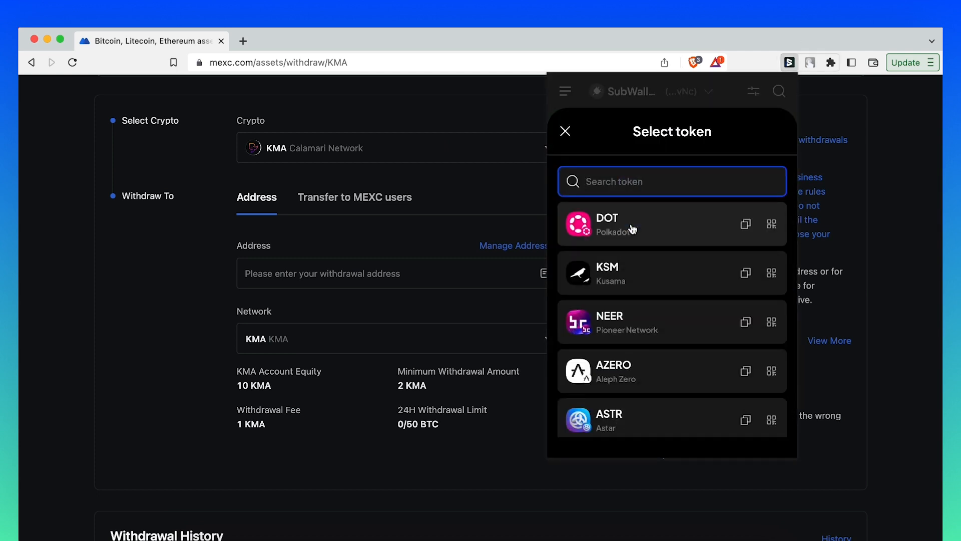
text(kma)
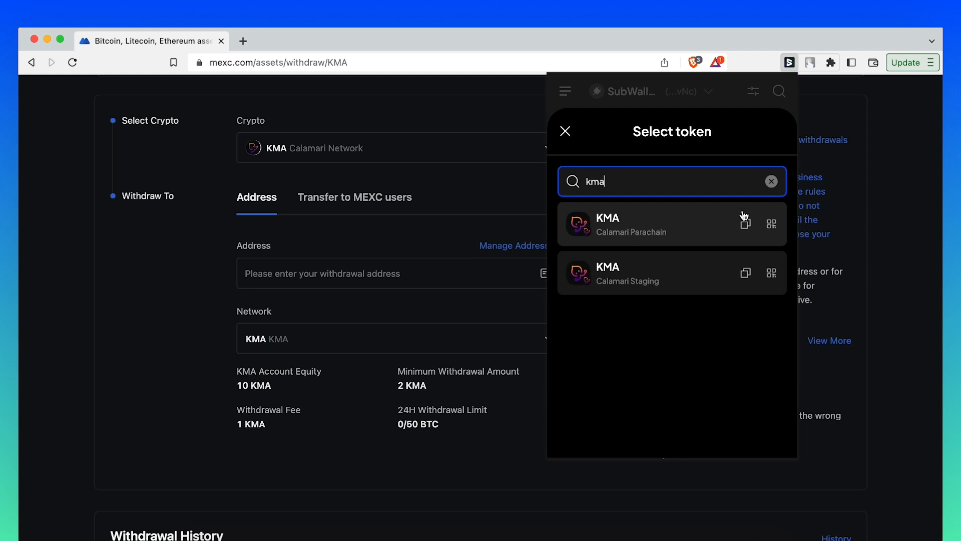
click(745, 223)
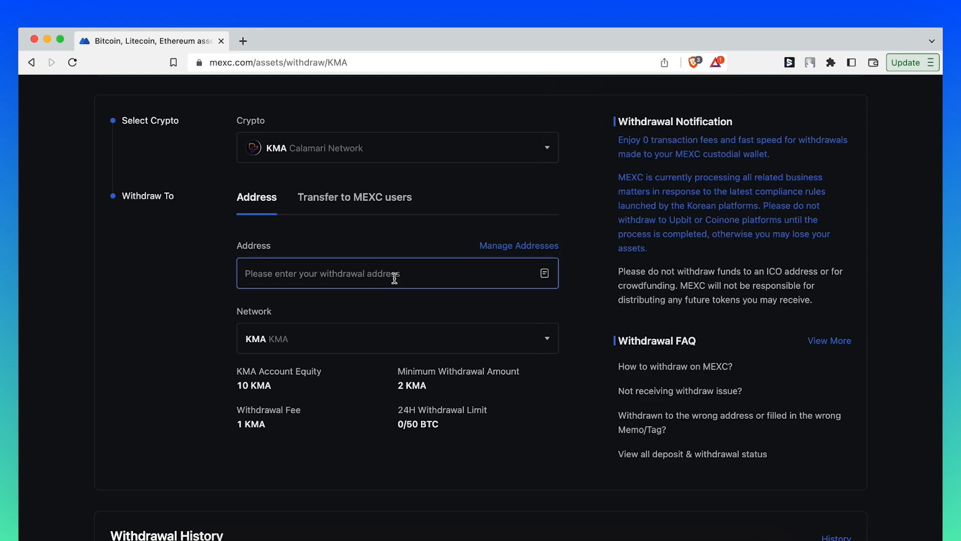
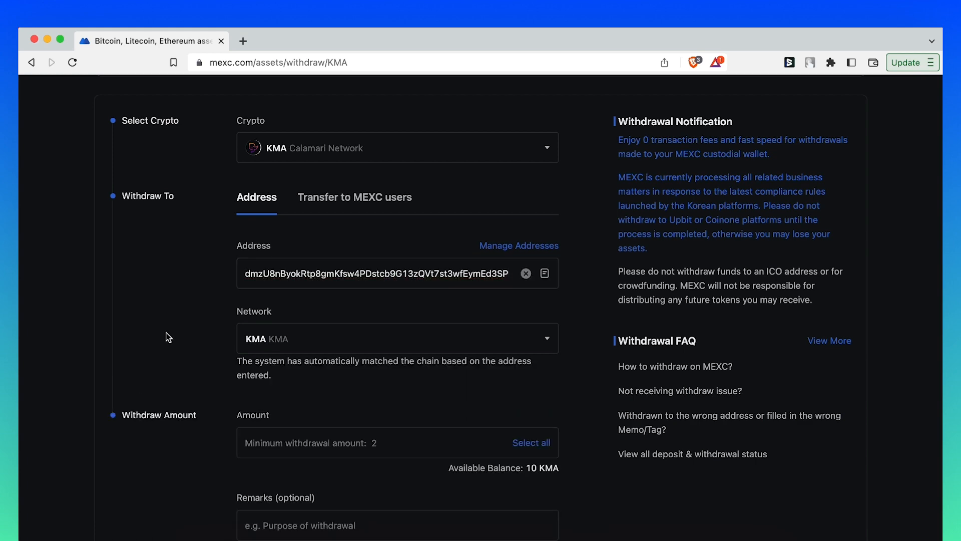
scroll(down, 3)
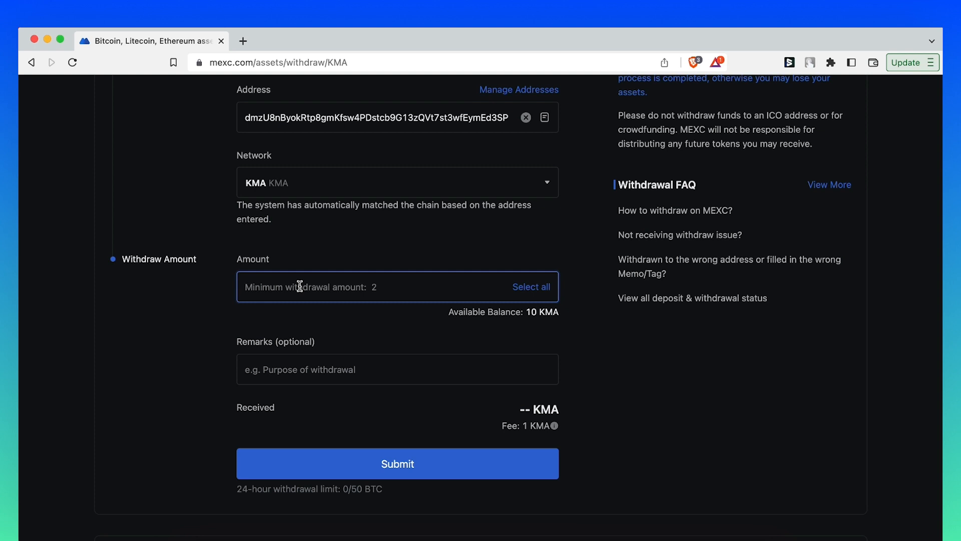
text(5)
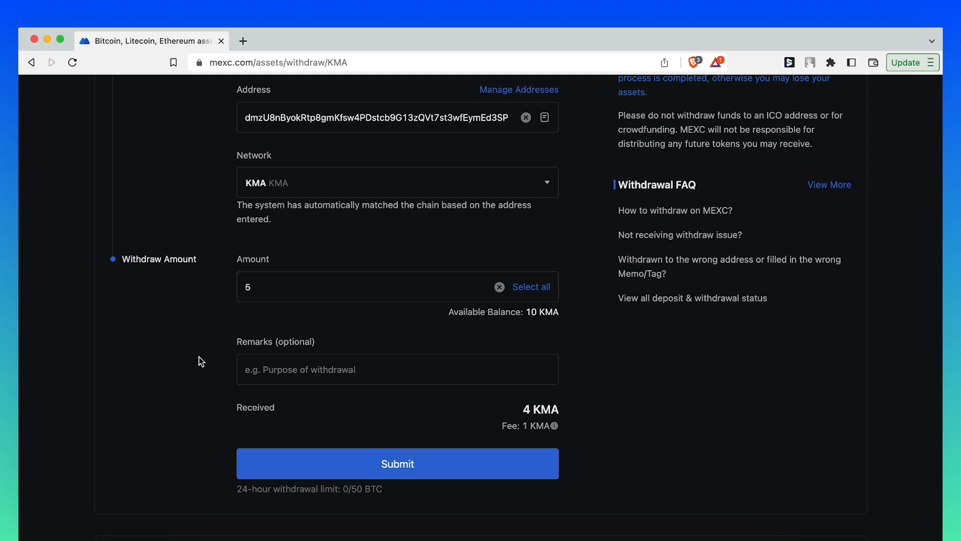
mouse_move(344, 463)
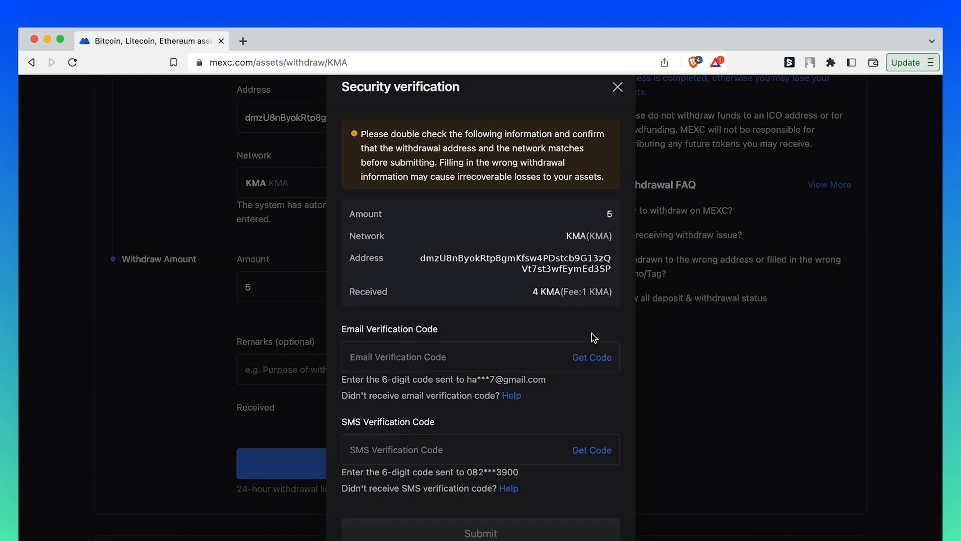
click(592, 357)
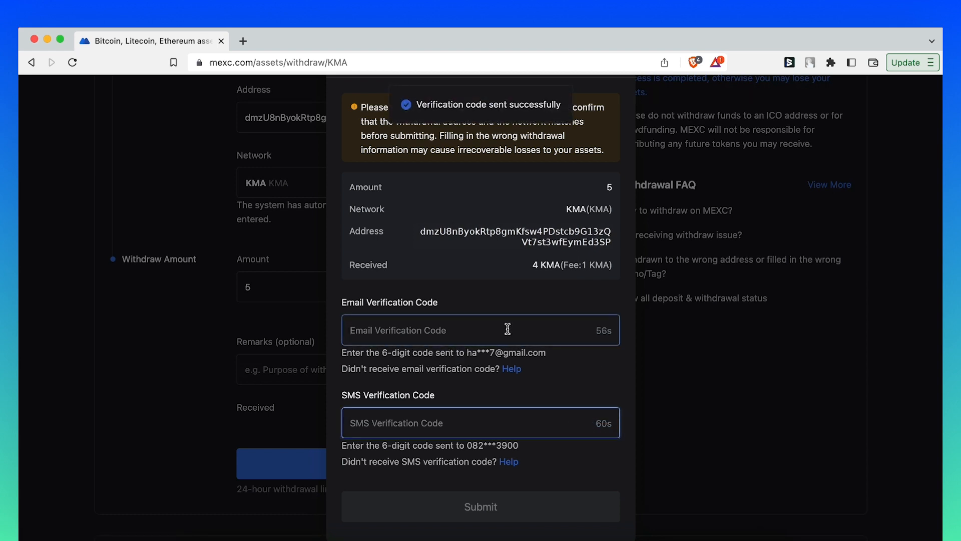
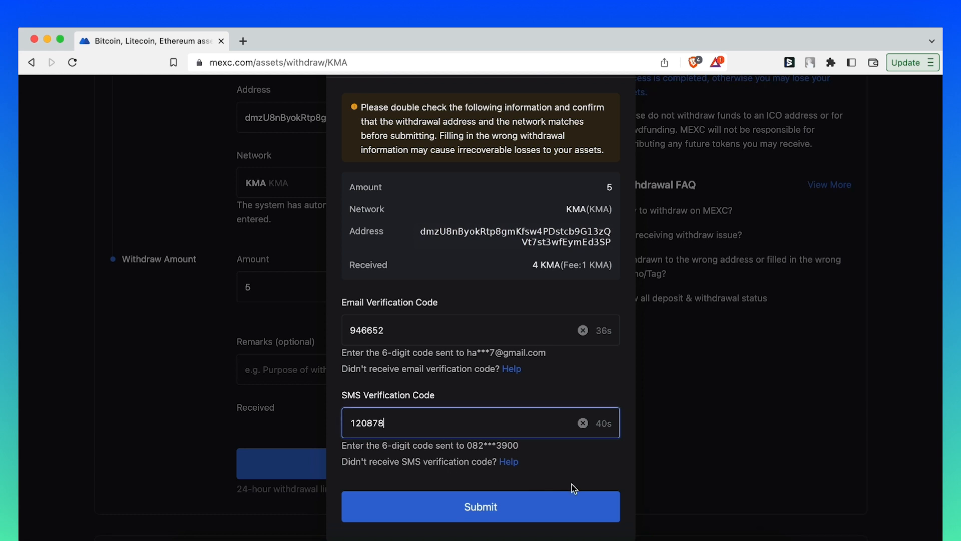
click(481, 506)
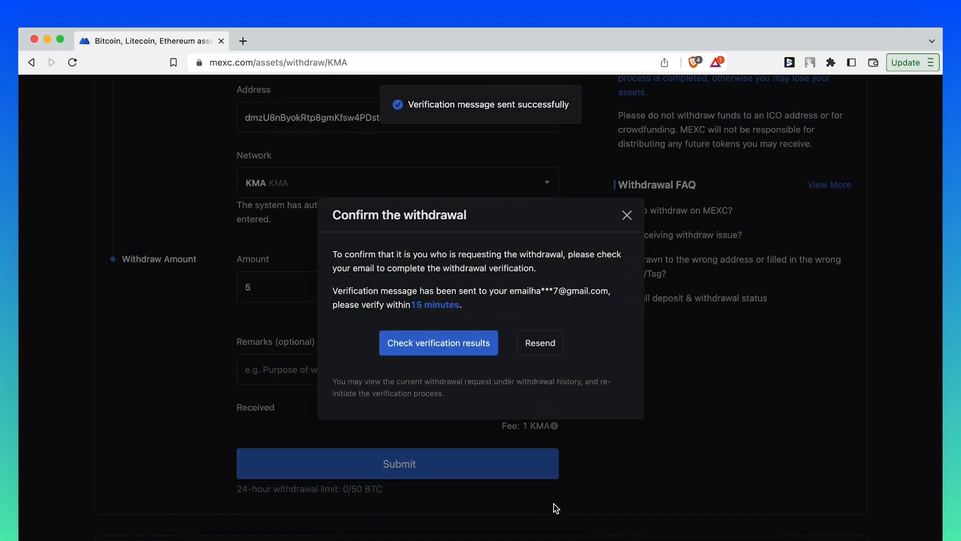
Open the [MEXC] Withdrawal Request Security Verification email from the Gmail inbox.
click(540, 342)
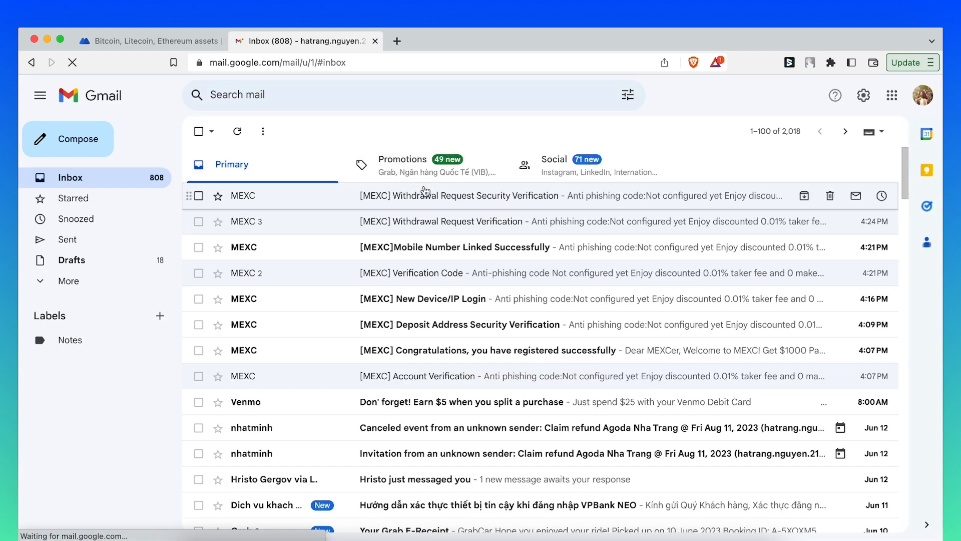
click(457, 195)
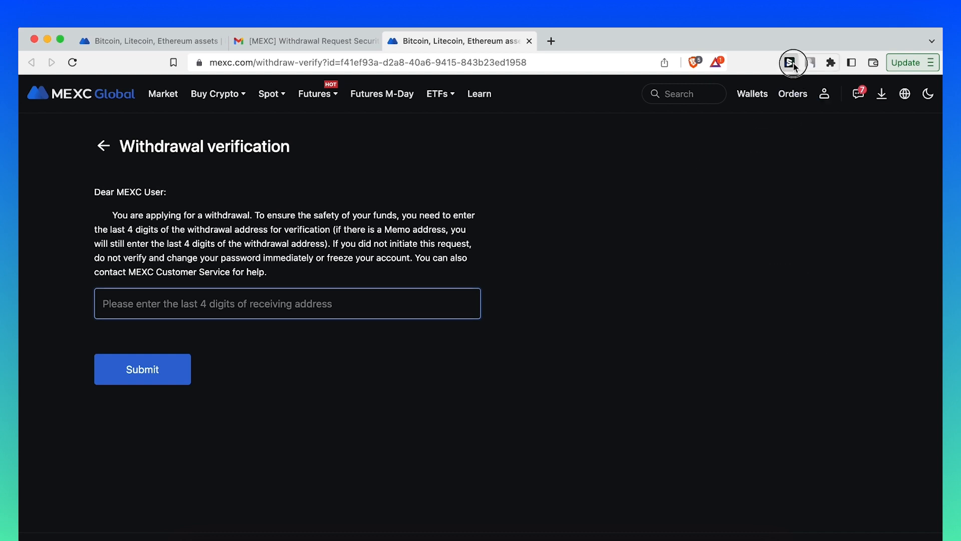
Look up the KMA Calamari address in SubWallet and submit its last characters 'd3S'.
click(791, 62)
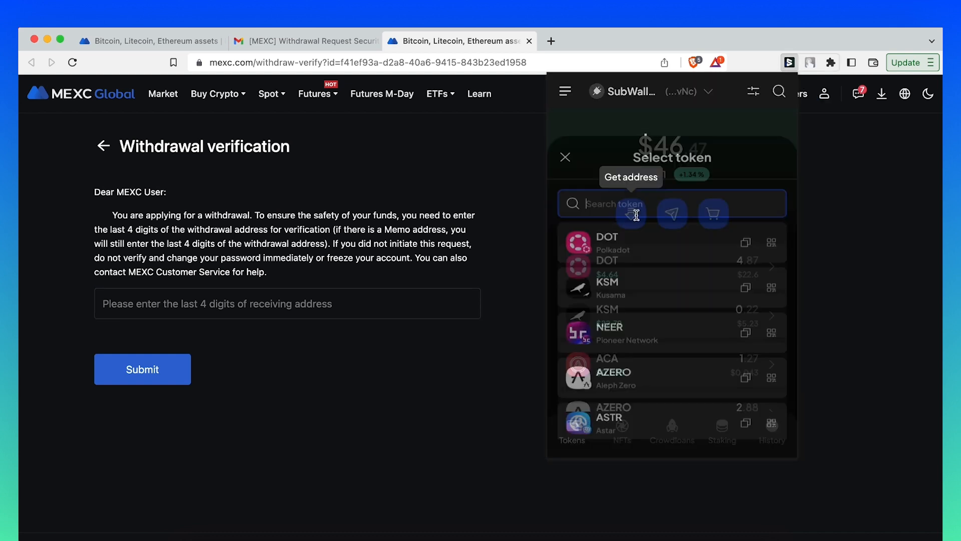
text(kma)
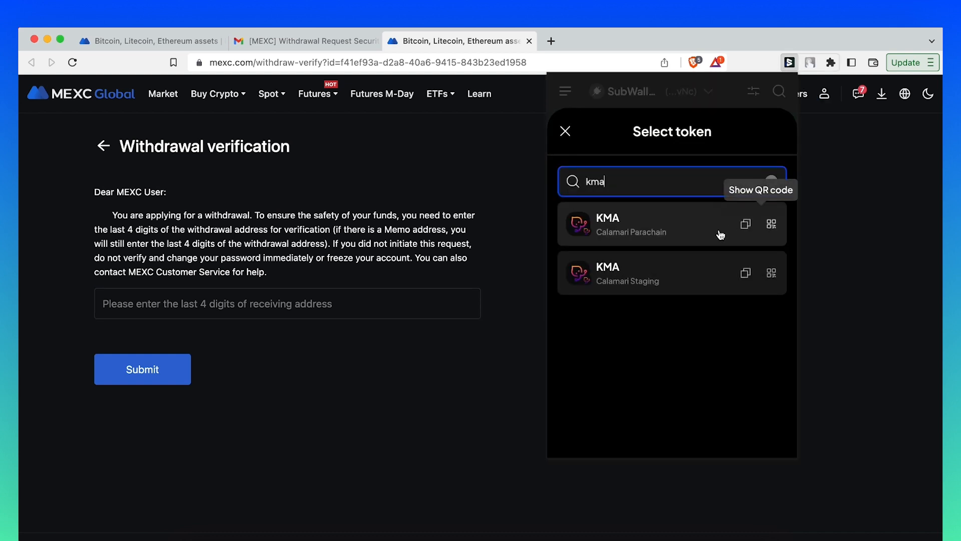
click(771, 224)
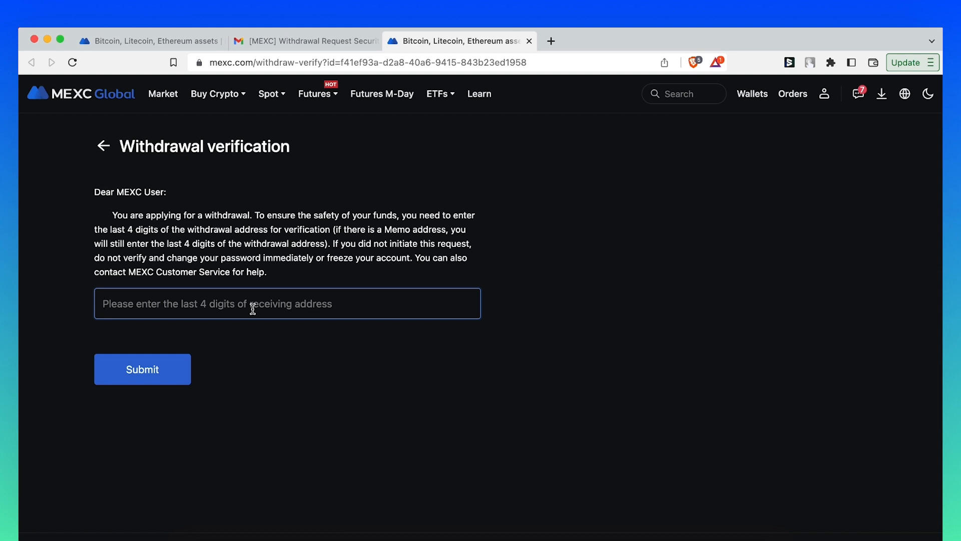
text(d3S)
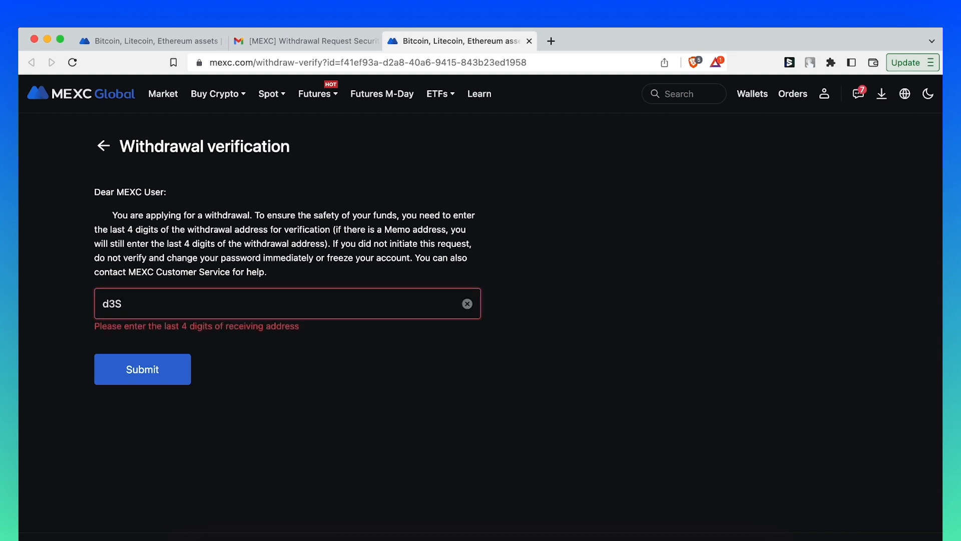
click(142, 369)
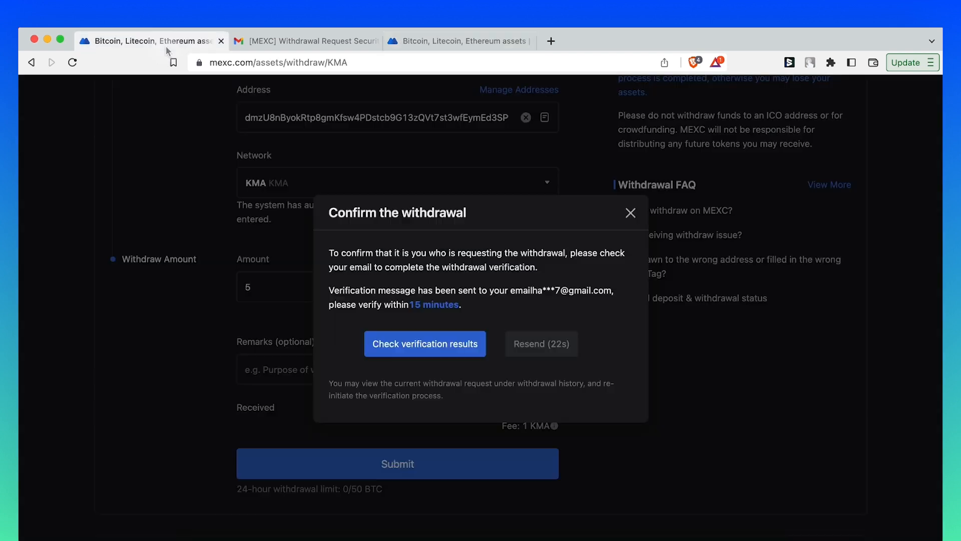
Check the verification results, then view SubWallet's KMA balance of 987.
click(424, 344)
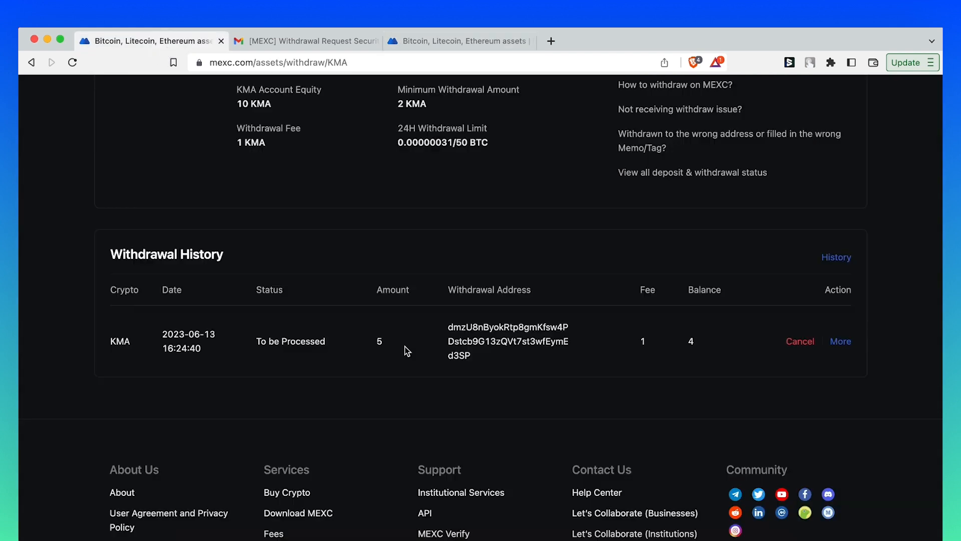
click(789, 62)
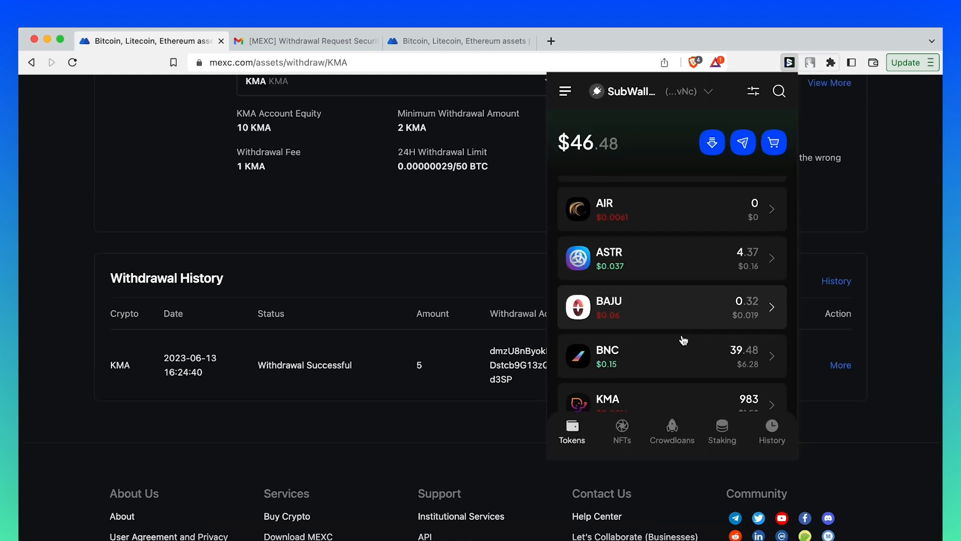
scroll(down, 3)
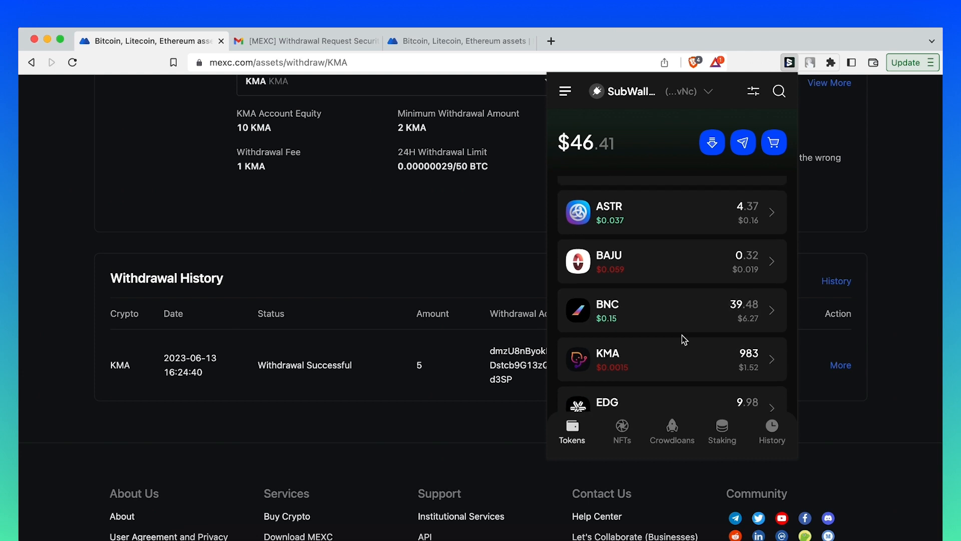
click(671, 359)
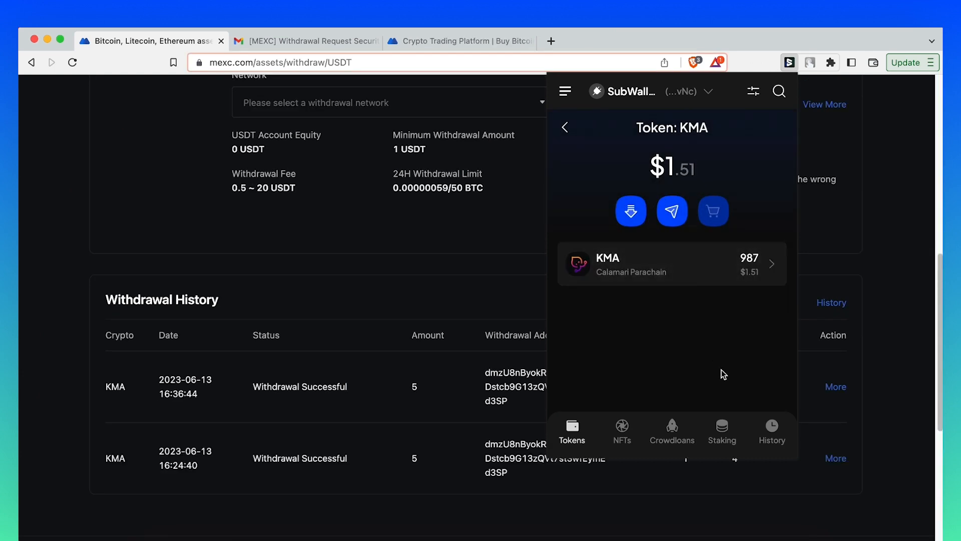
mouse_move(838, 370)
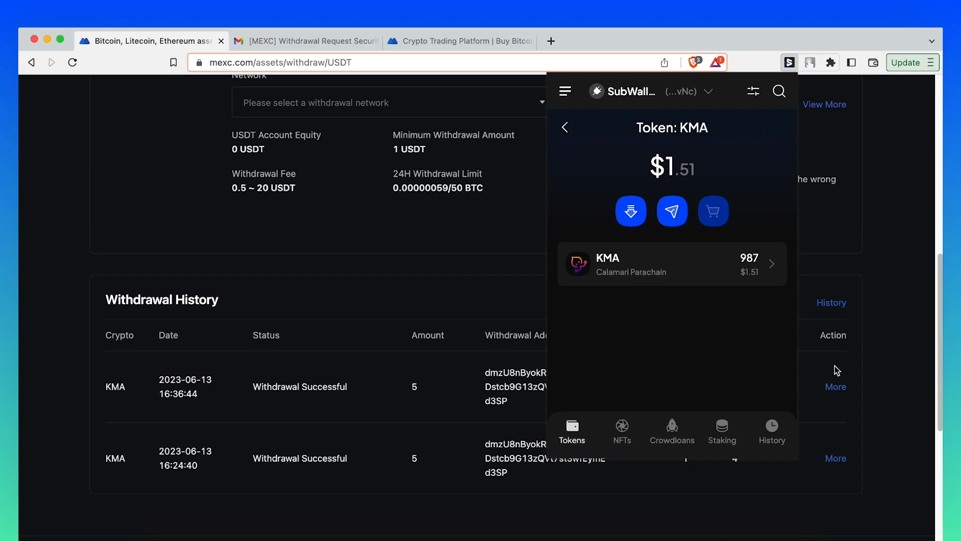